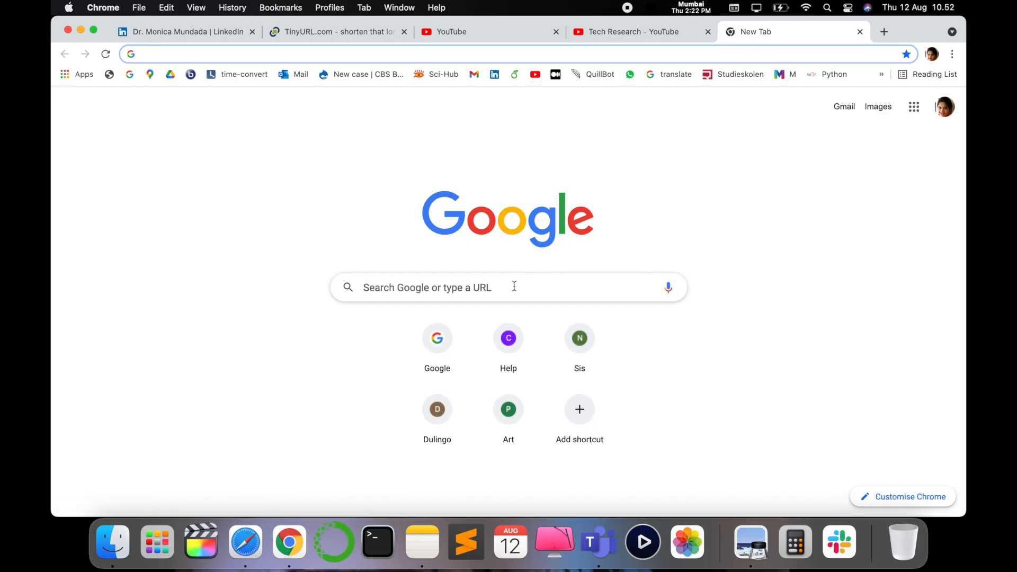
Run a Google search for "tinyurl" in a new tab
text(tinyurl)
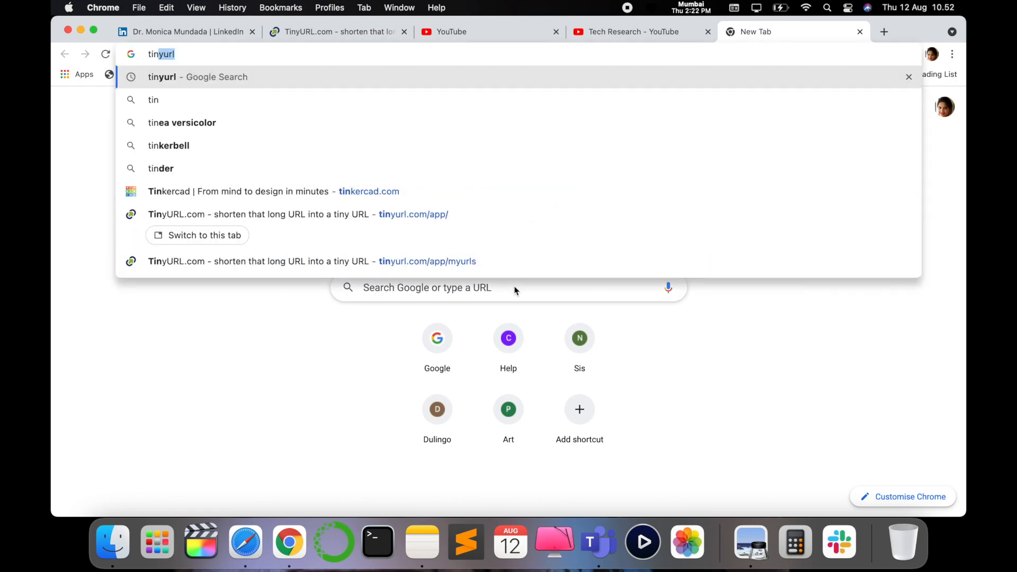
key(Return)
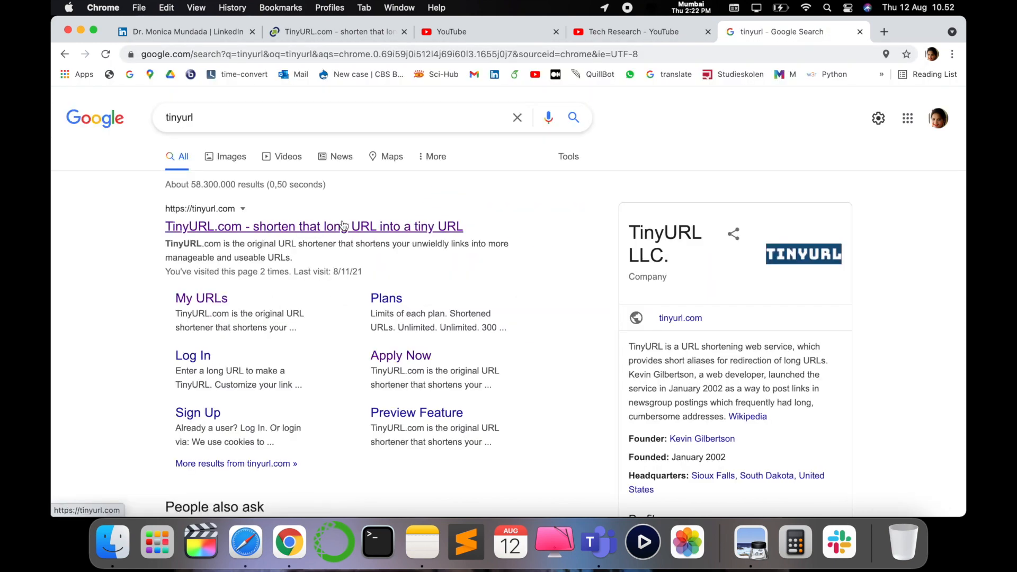
Open the TinyURL.com result, then return to the LinkedIn profile tab
click(313, 226)
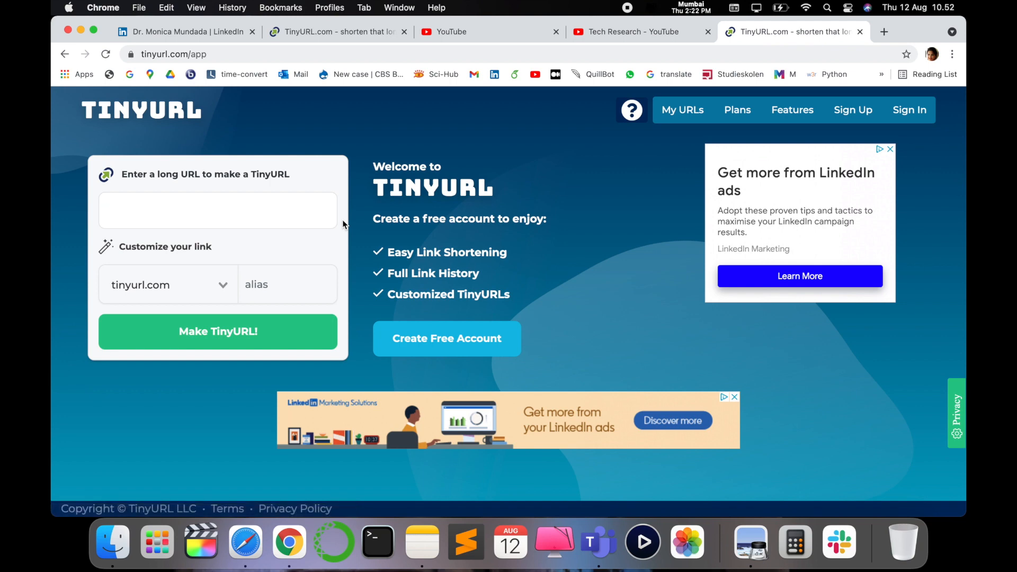
mouse_move(227, 5)
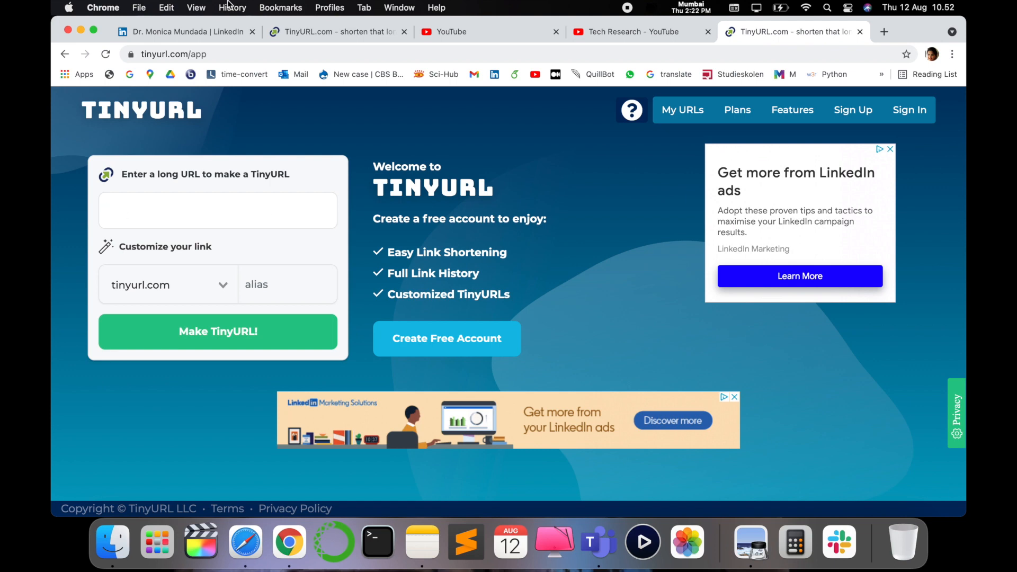
click(181, 31)
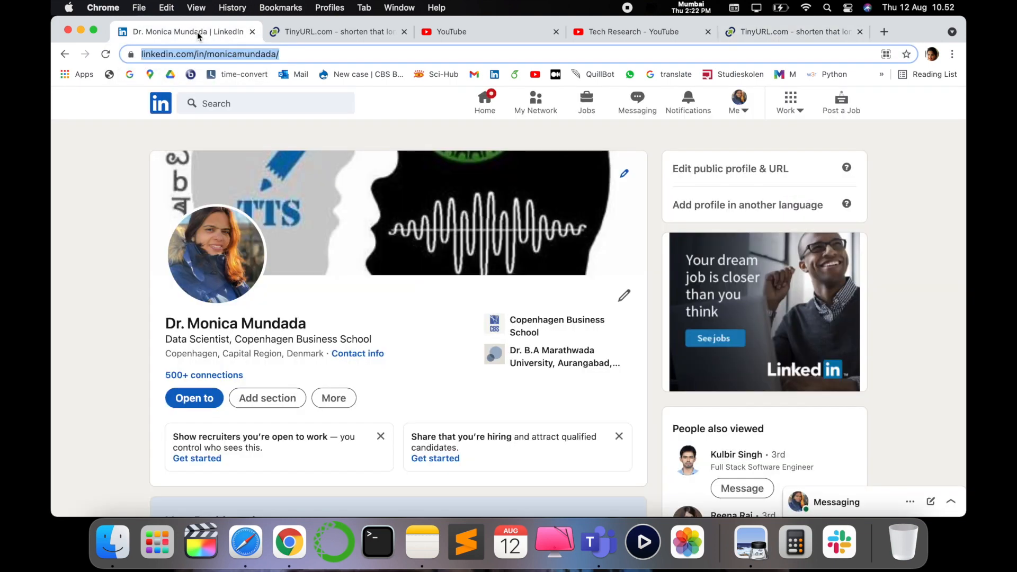
mouse_move(920, 5)
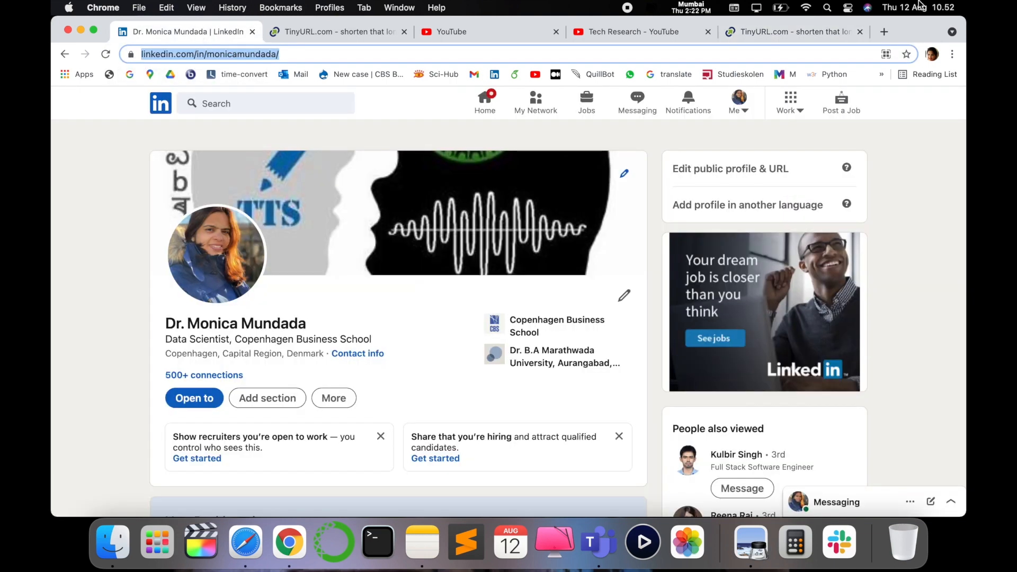
mouse_move(785, 31)
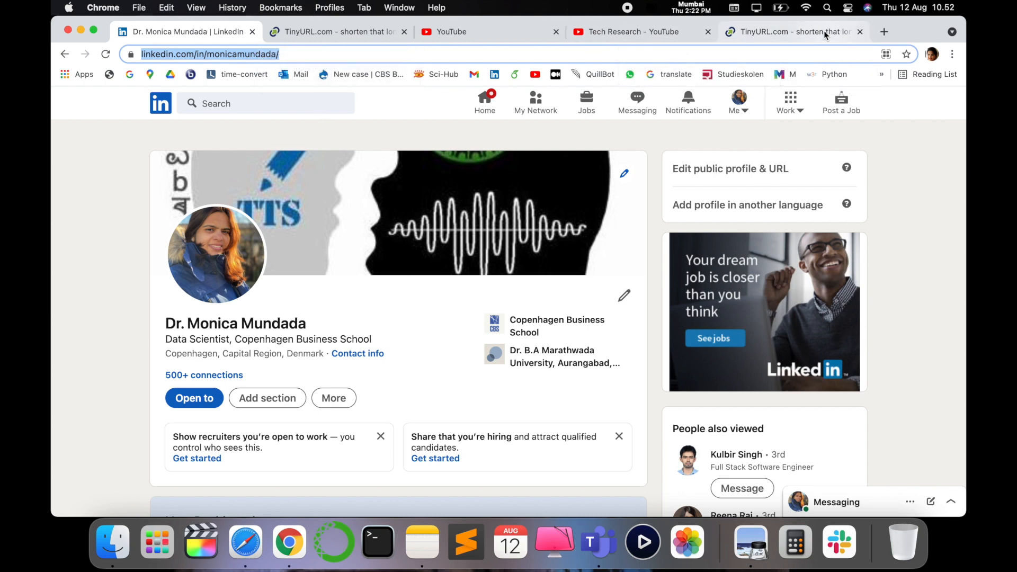
Shorten the pasted LinkedIn URL to tinyurl.com/5x54typf and select the short link
click(791, 31)
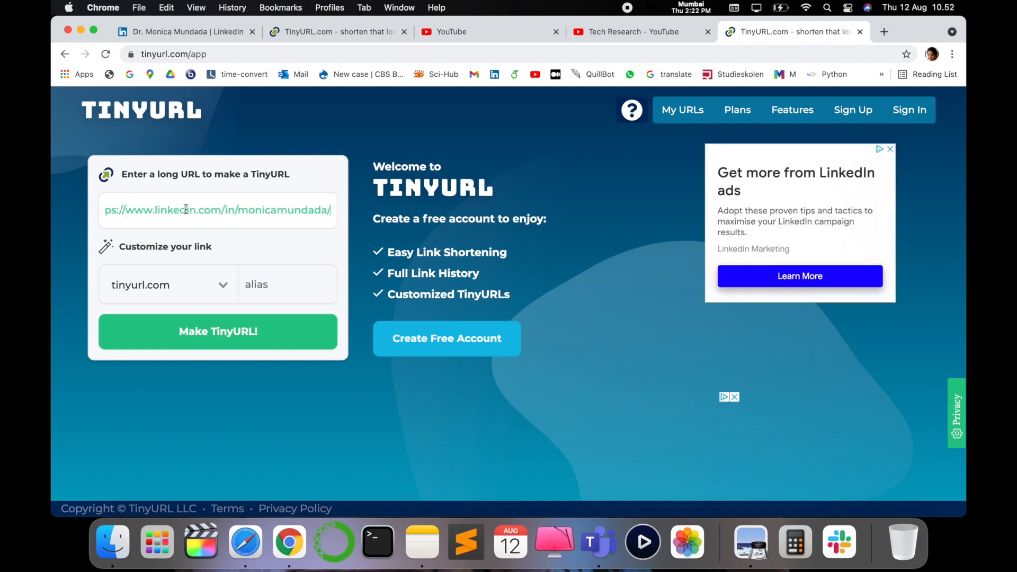
mouse_move(278, 331)
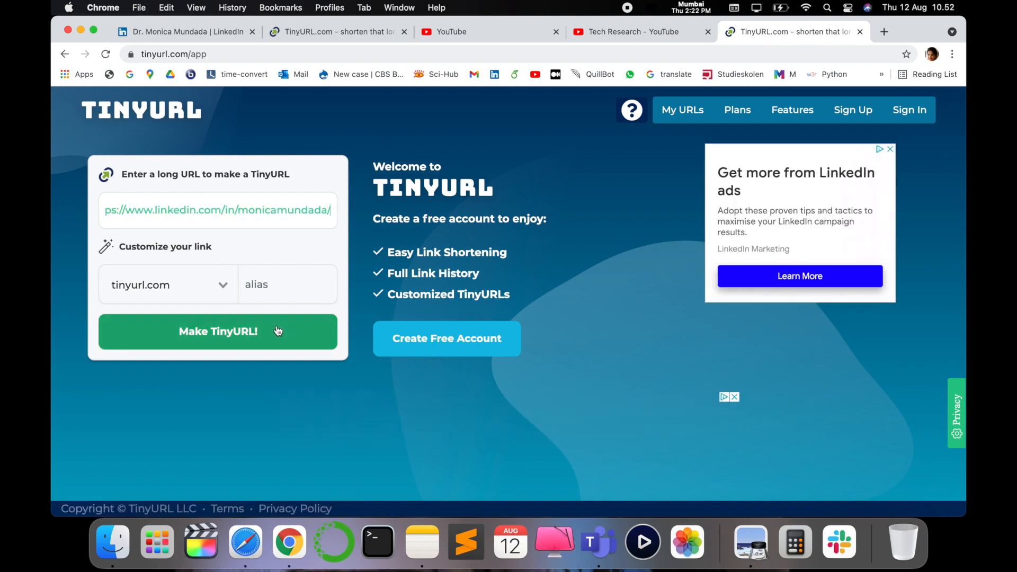
click(217, 332)
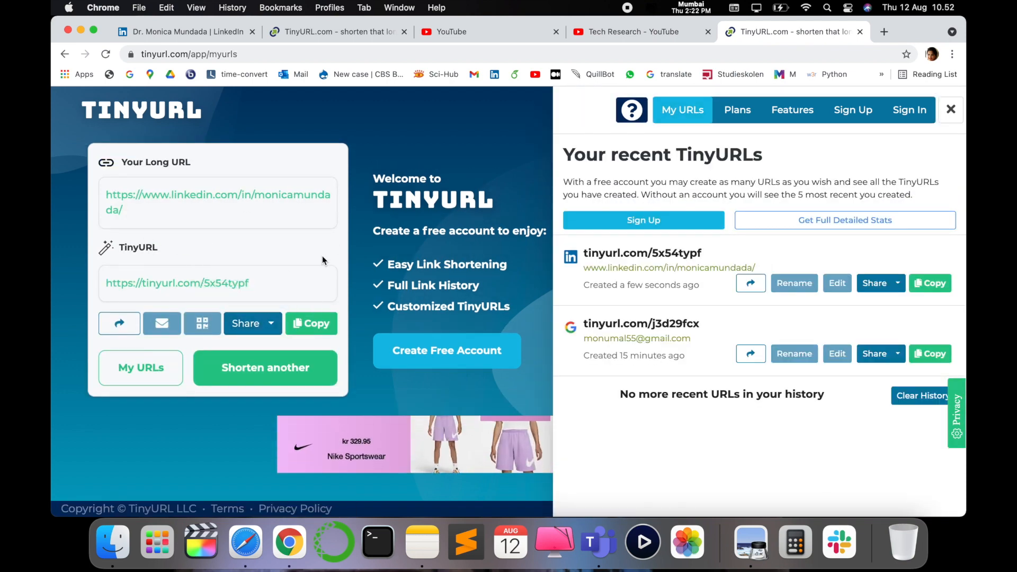
triple_click(176, 283)
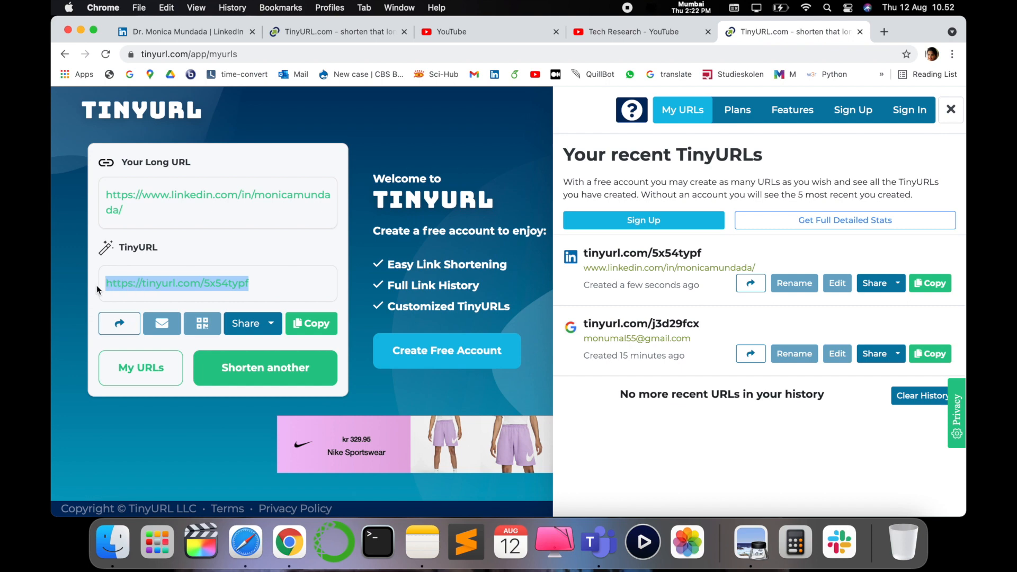
click(950, 109)
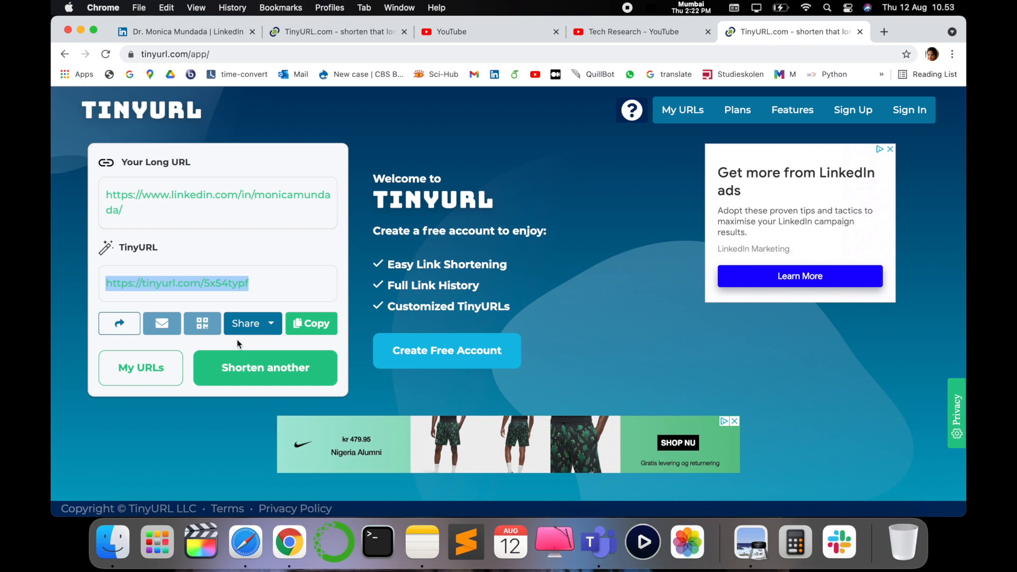
mouse_move(202, 323)
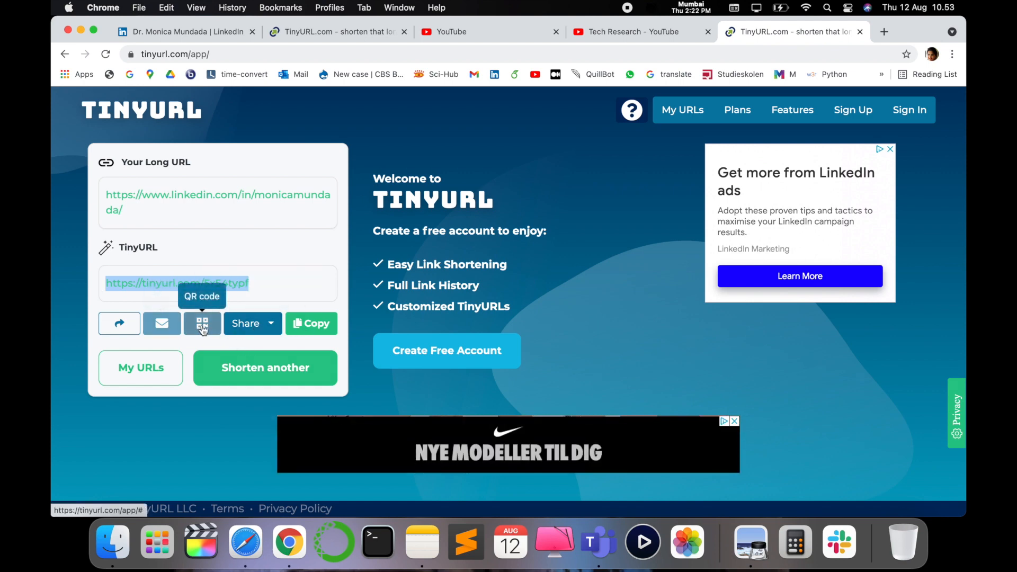
mouse_move(119, 324)
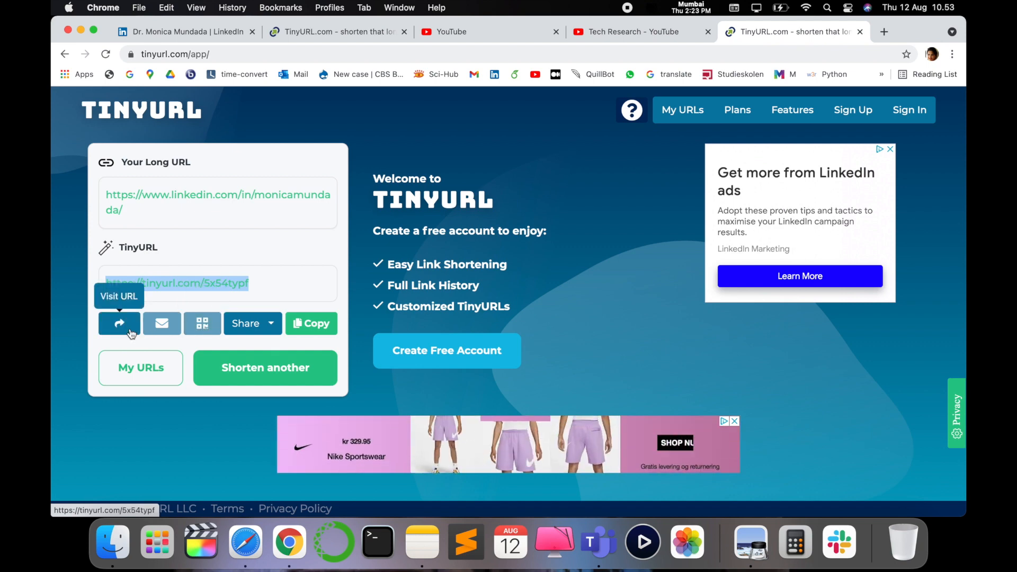
mouse_move(202, 323)
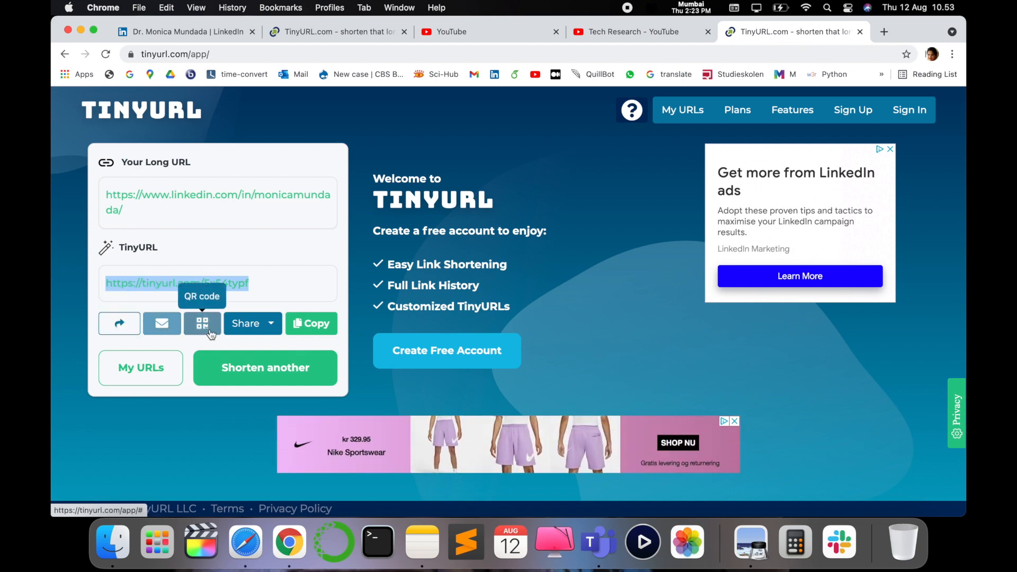
mouse_move(161, 323)
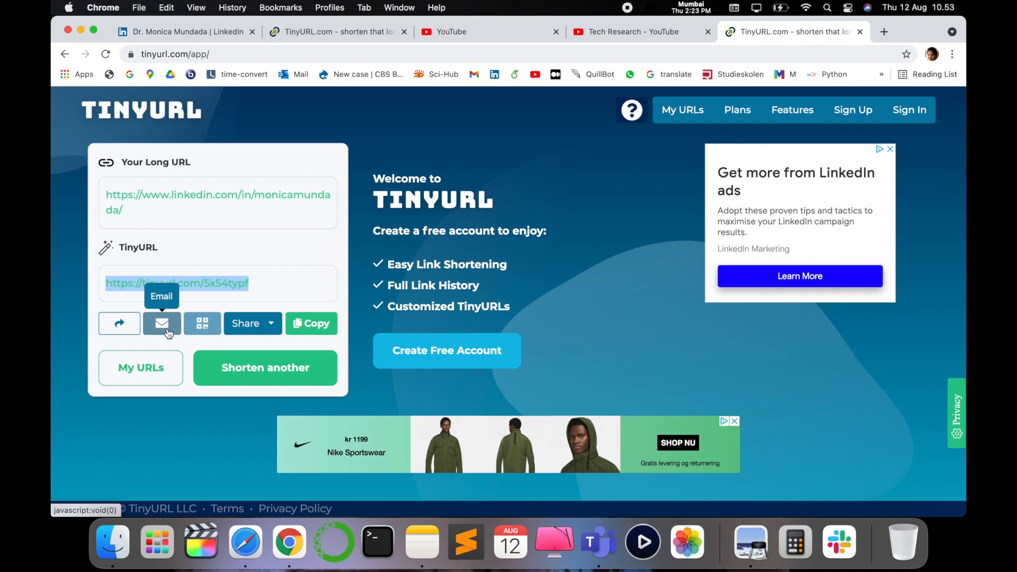
mouse_move(202, 323)
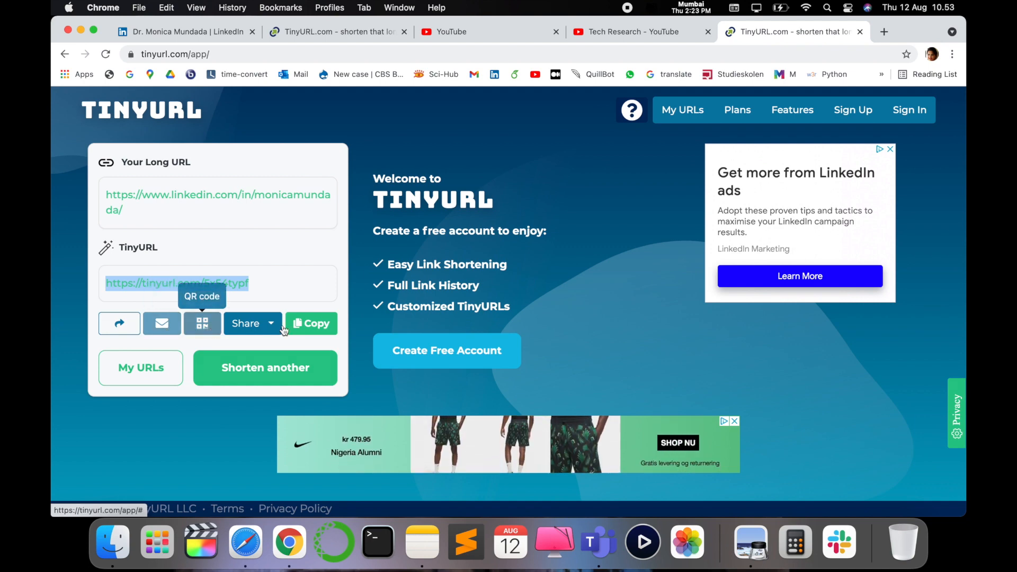
mouse_move(245, 323)
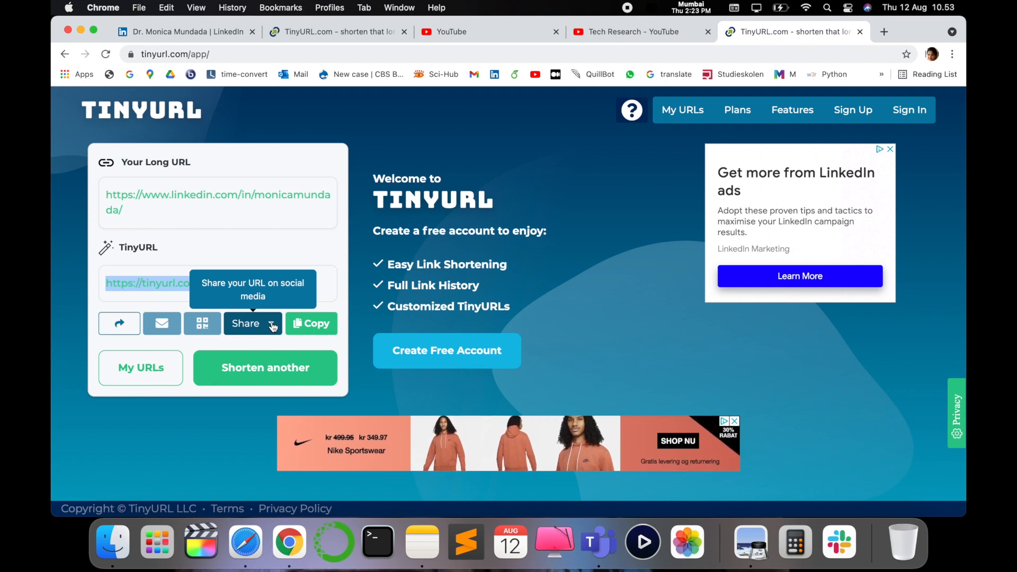
Download the short link's QR code as a PNG from Share and open it
click(245, 324)
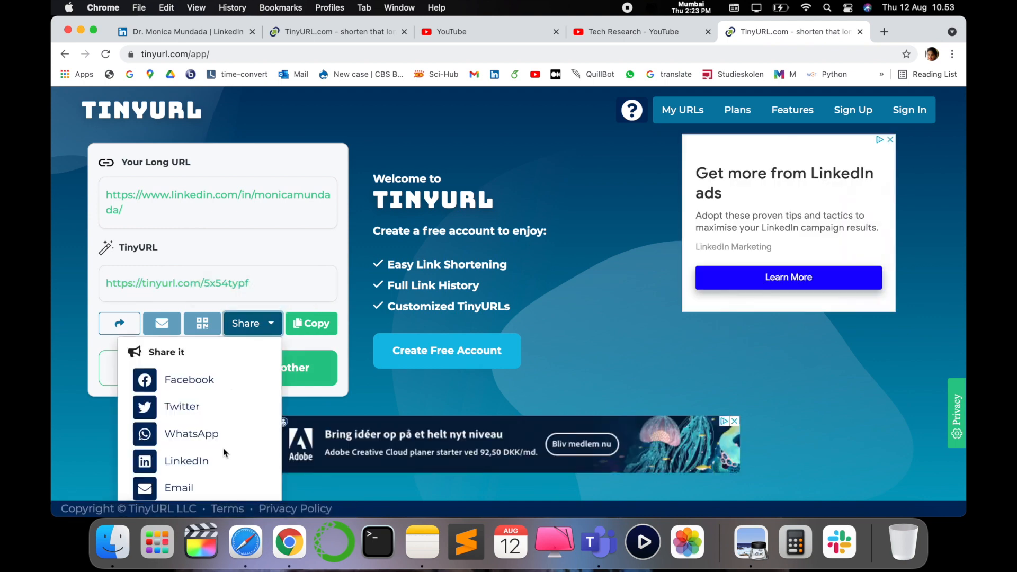
scroll(down, 3)
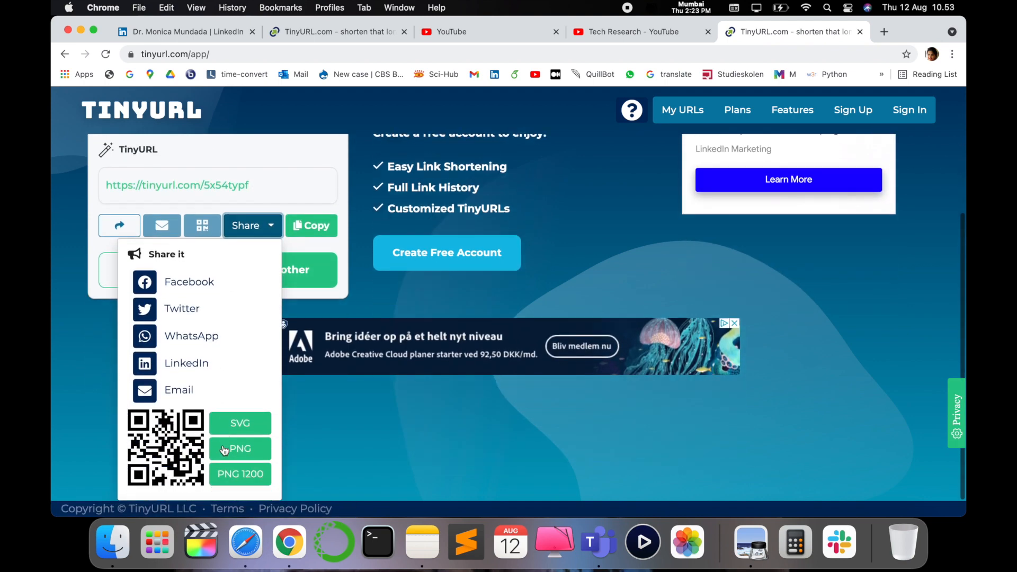
mouse_move(227, 321)
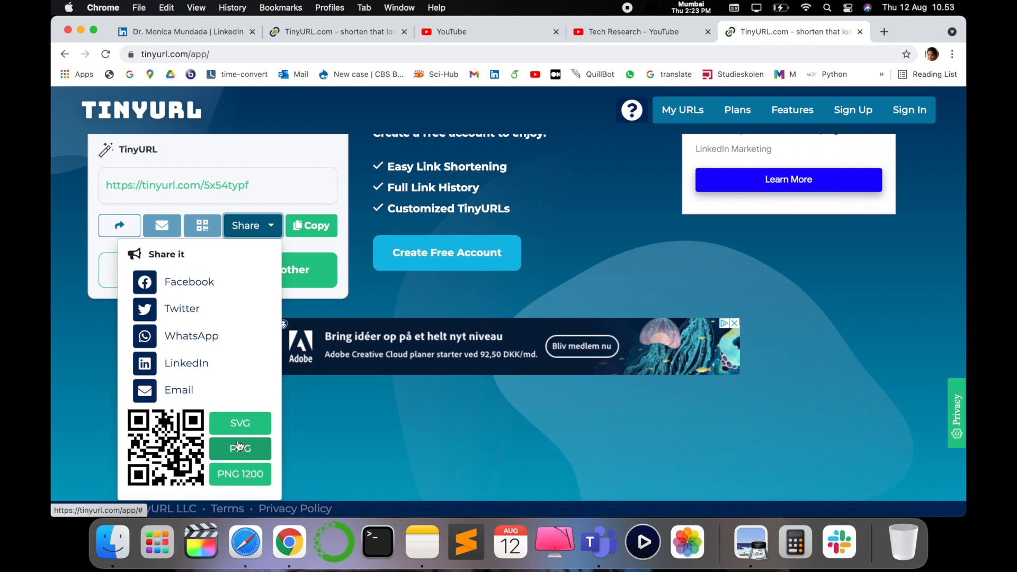
mouse_move(239, 487)
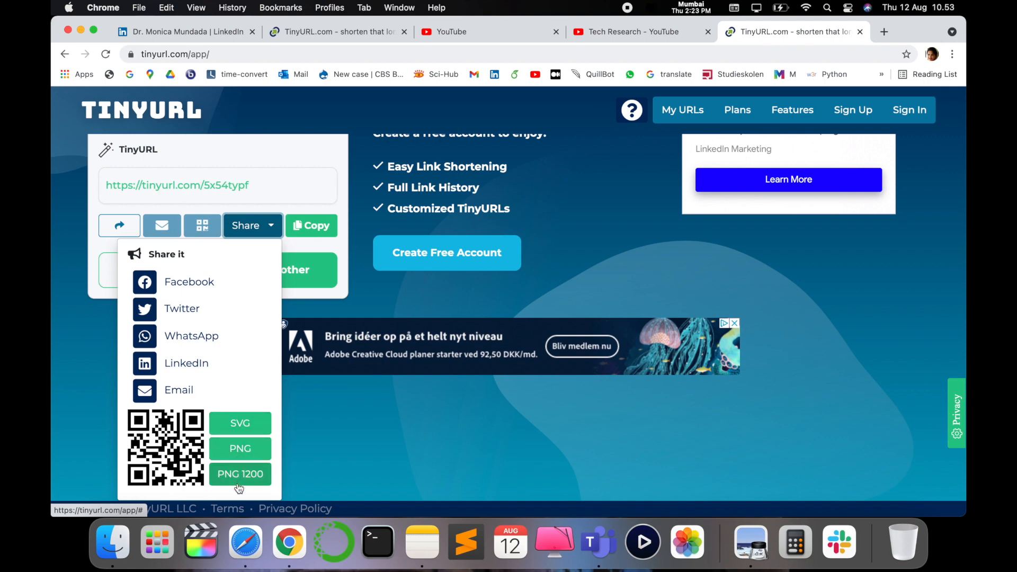
mouse_move(268, 378)
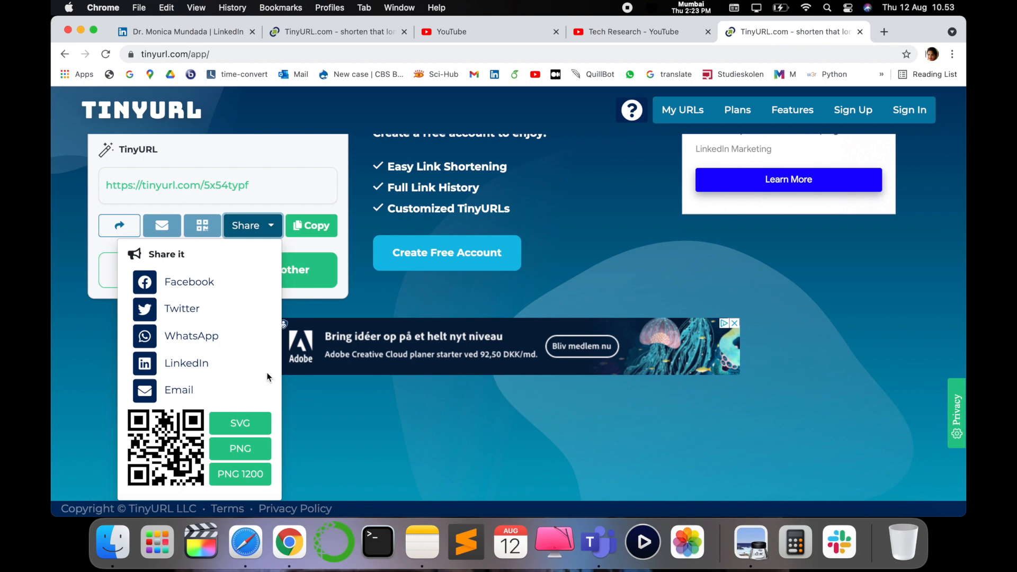
mouse_move(324, 422)
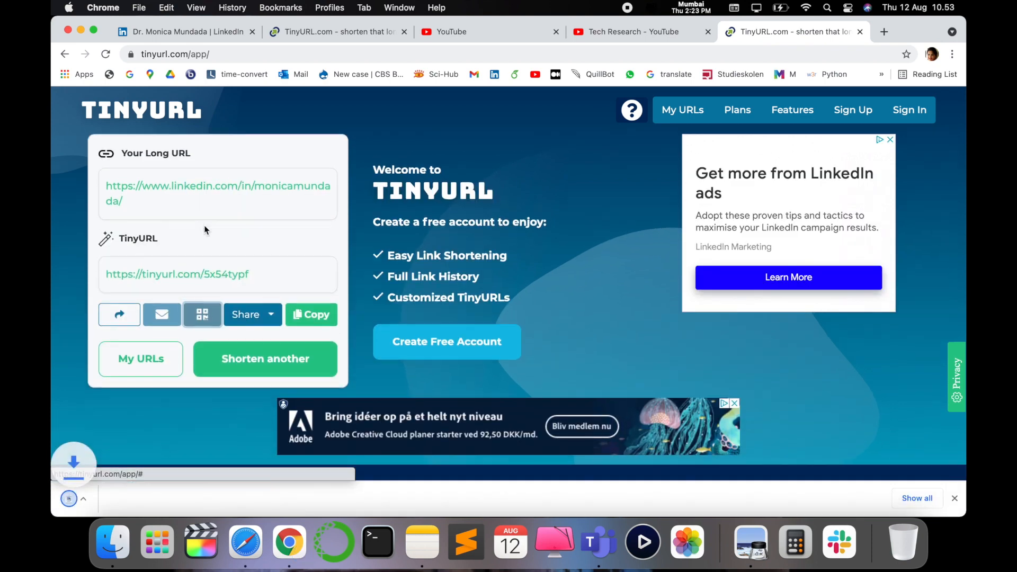
click(201, 314)
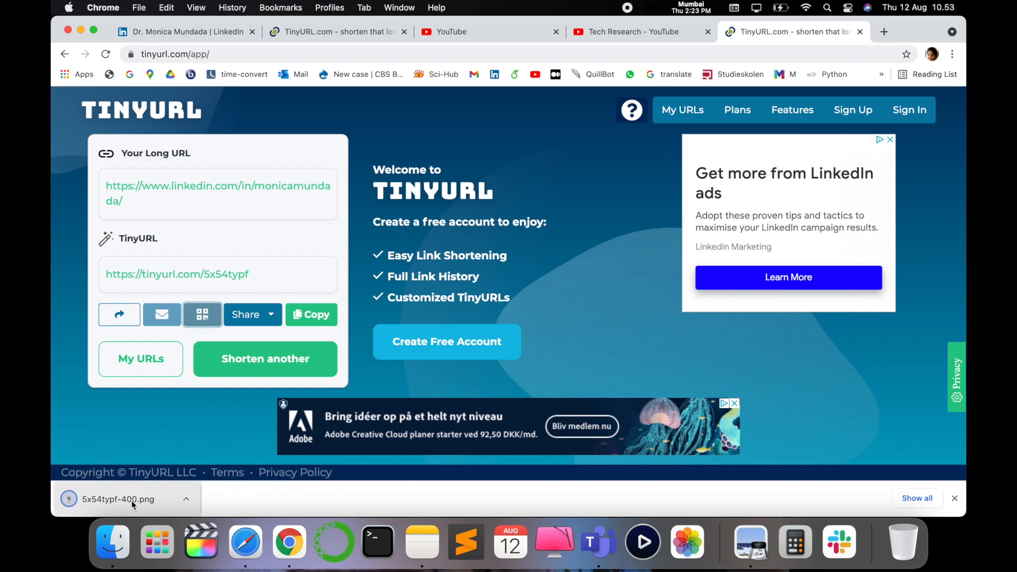
click(118, 499)
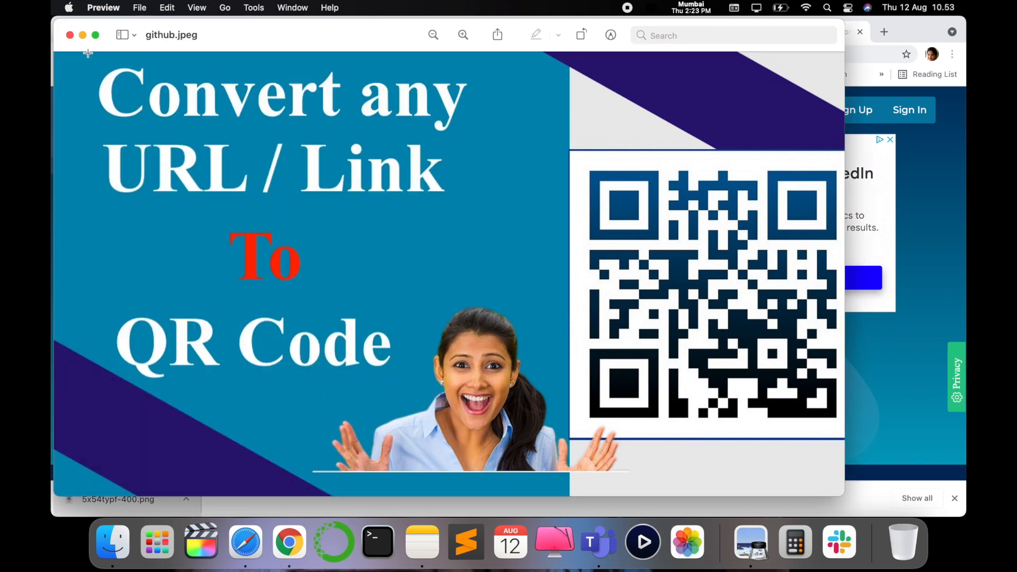
Close the Preview image to return to the TinyURL page
click(289, 541)
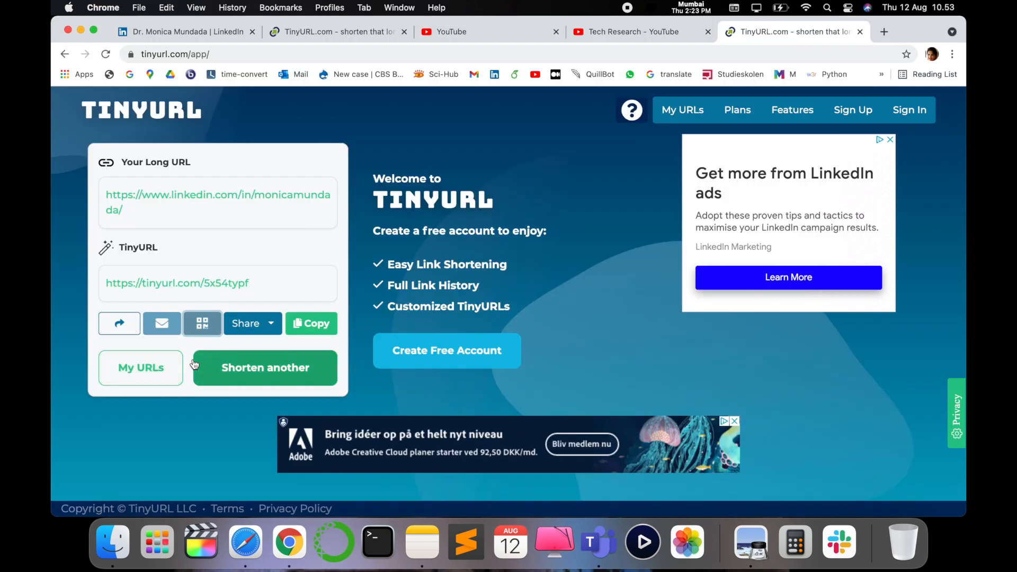
mouse_move(317, 323)
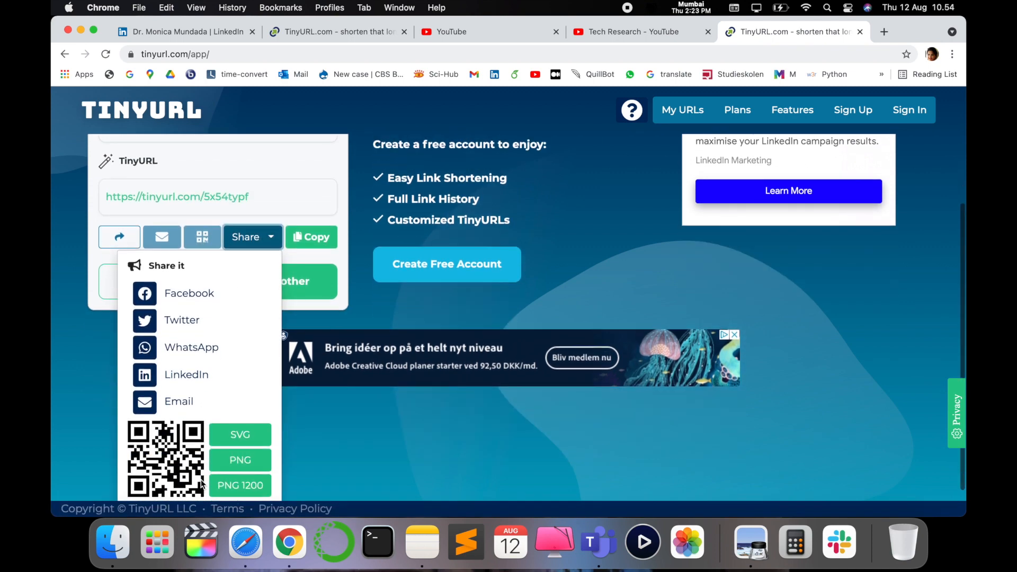
Download the QR code PNG again, then switch to the Tech Research YouTube tab
click(240, 460)
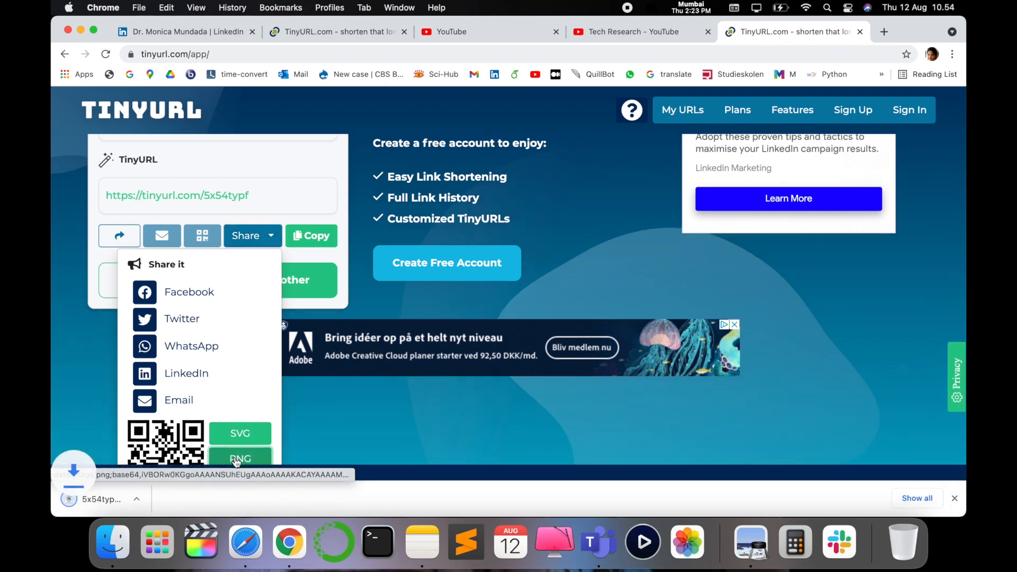
click(239, 458)
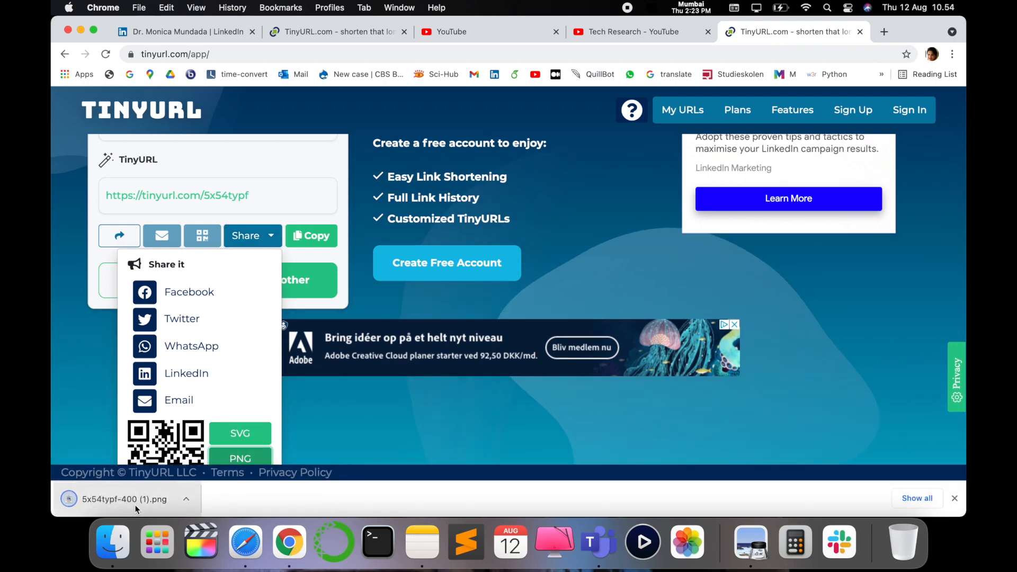
click(123, 499)
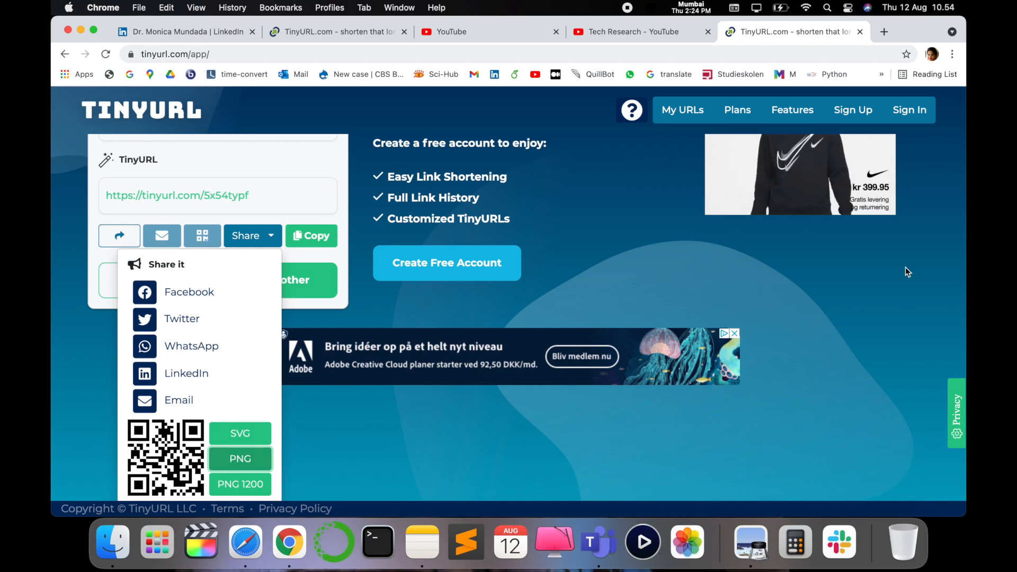
mouse_move(759, 328)
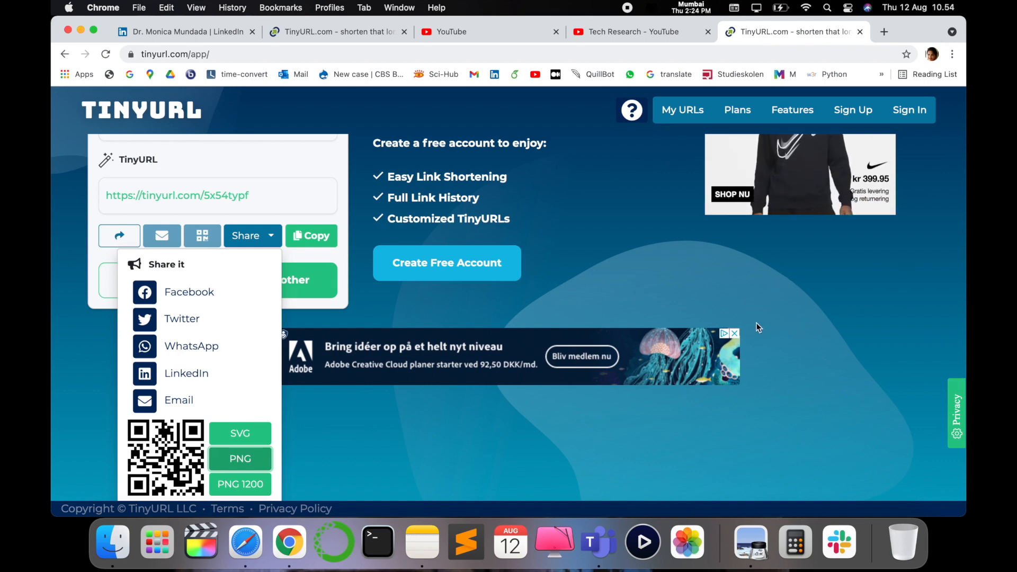
click(639, 31)
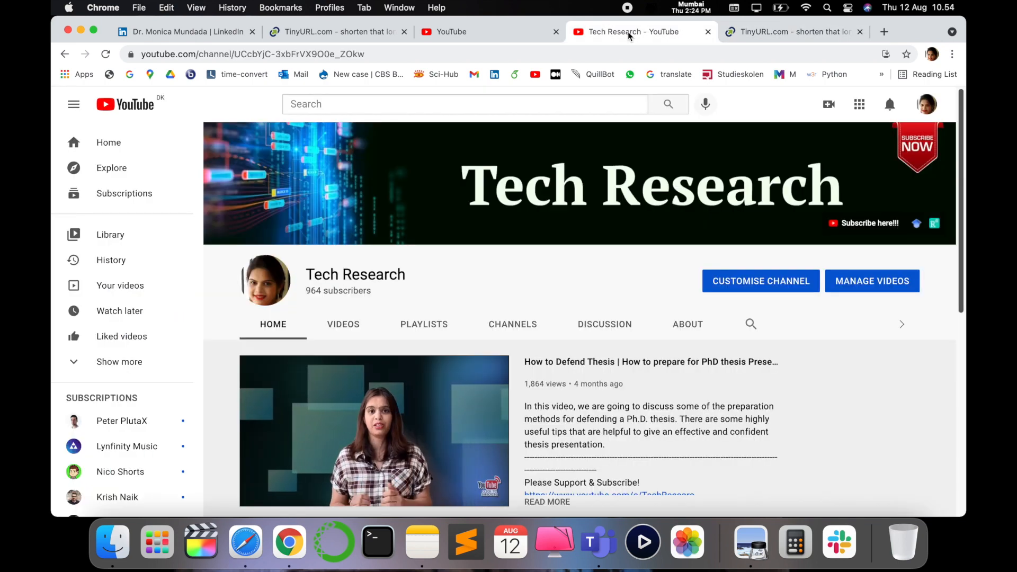